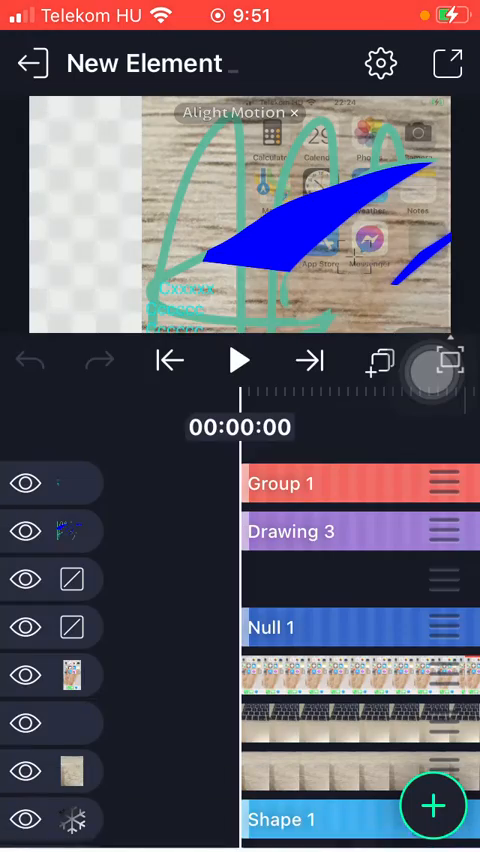
# - Reopen the New Element project and bring up its 720p HD, 25fps video export settings
pyautogui.click(33, 63)
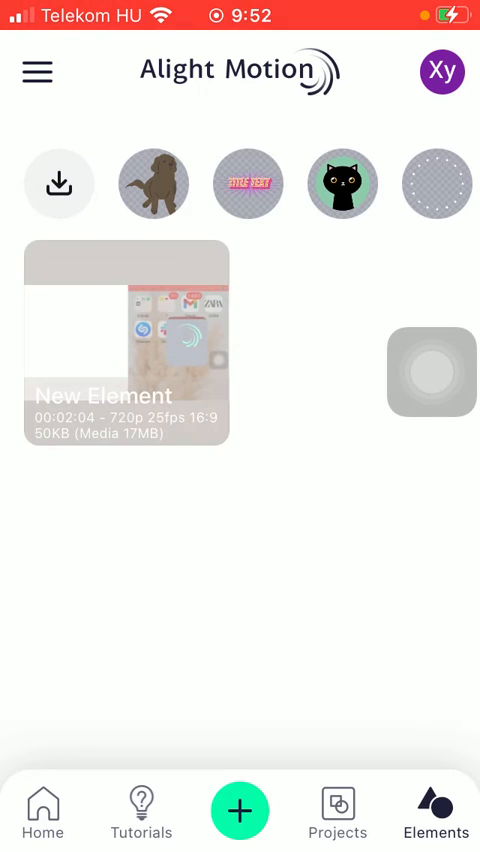
pyautogui.click(125, 345)
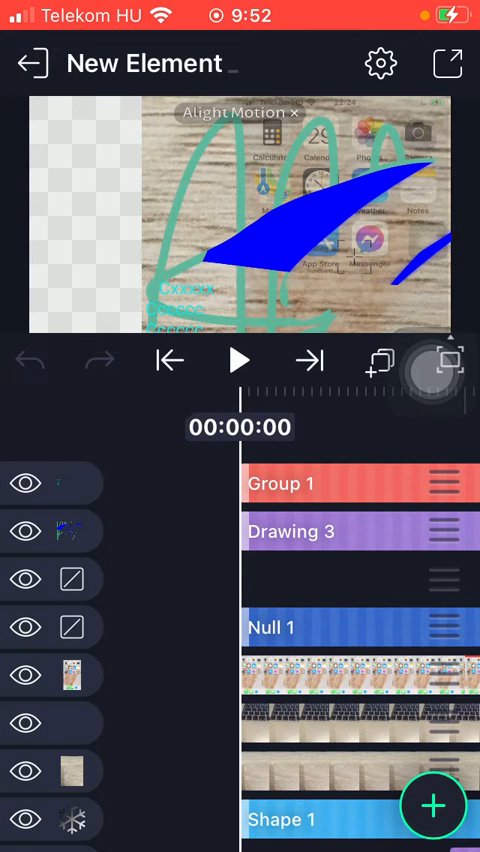
pyautogui.click(447, 63)
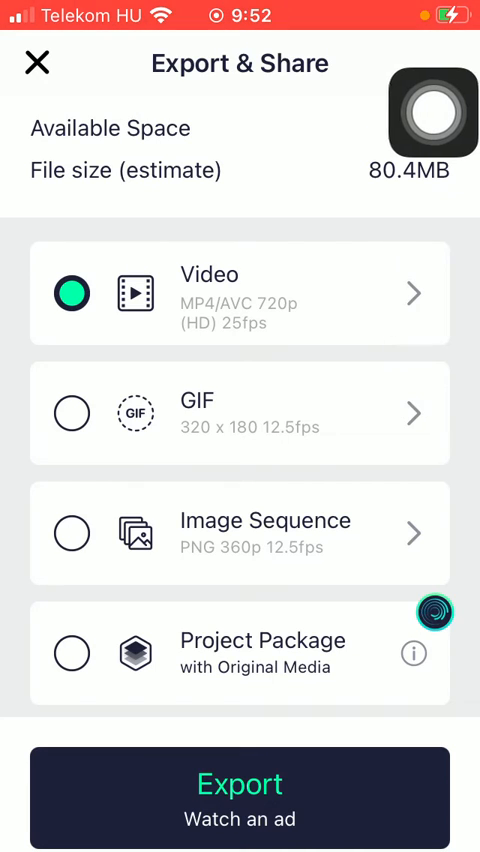
pyautogui.scroll(-3)
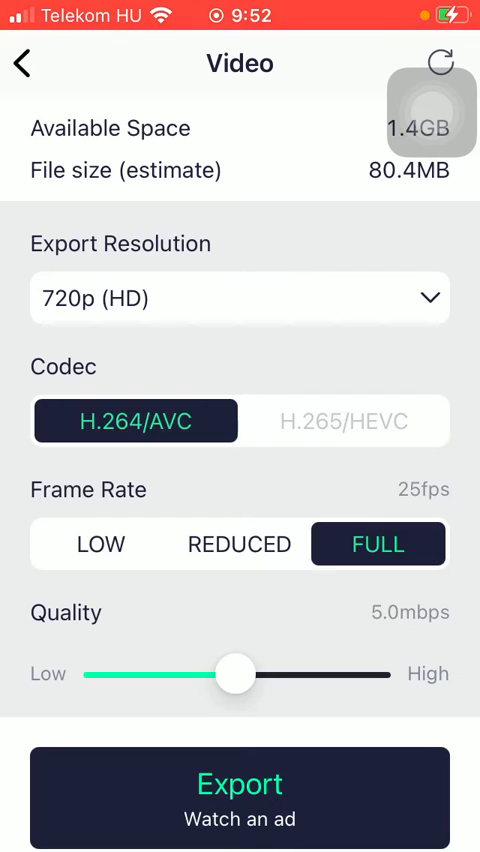
# - Keep the resolution at 720p HD and set the frame rate to reduced 12.5fps
pyautogui.click(240, 298)
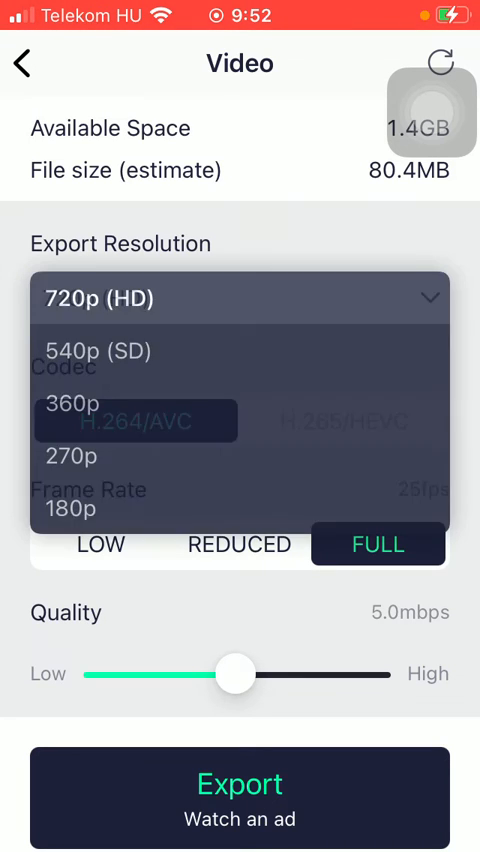
pyautogui.click(240, 298)
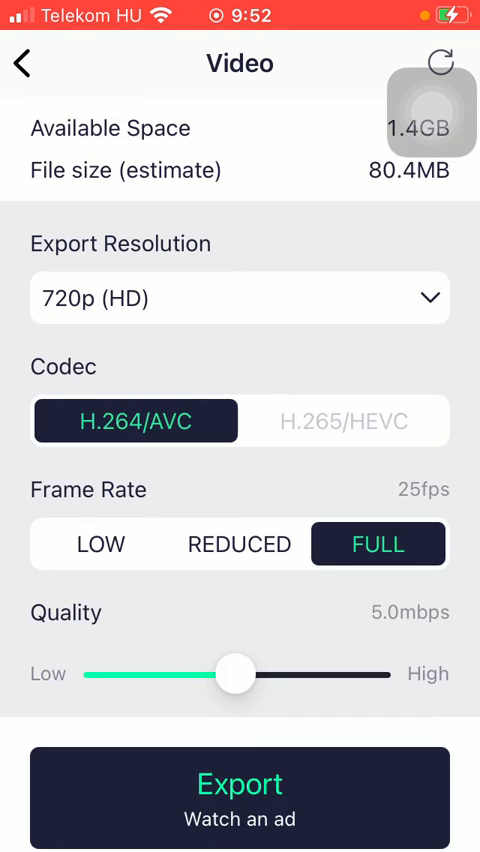
pyautogui.click(101, 544)
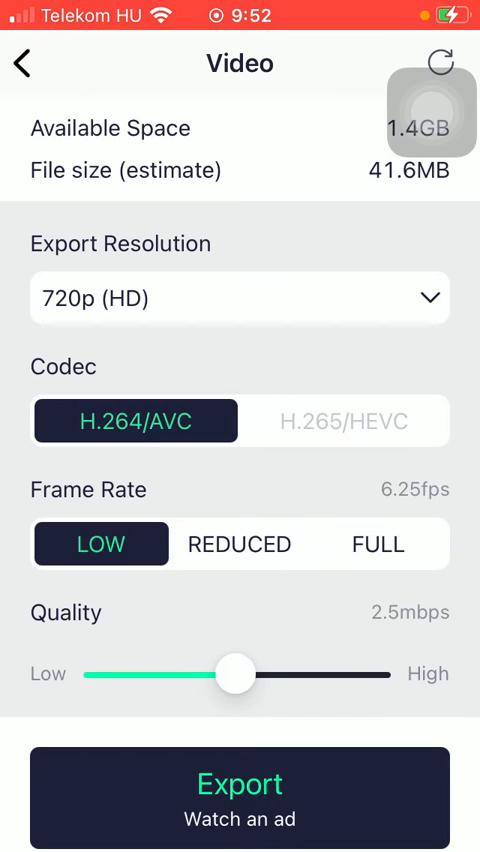
pyautogui.click(239, 544)
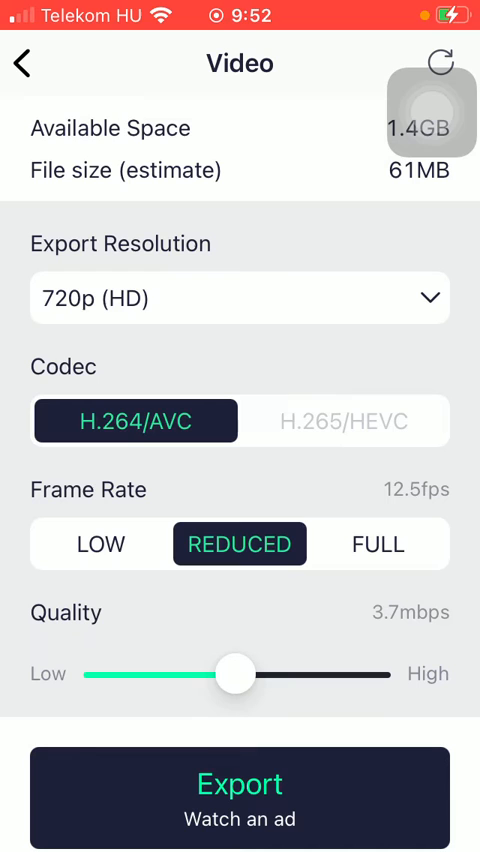
# - Set export quality to about 4.2mbps (69.1MB) and start the export through the reward ad
pyautogui.moveTo(235, 674); pyautogui.dragTo(205, 674)
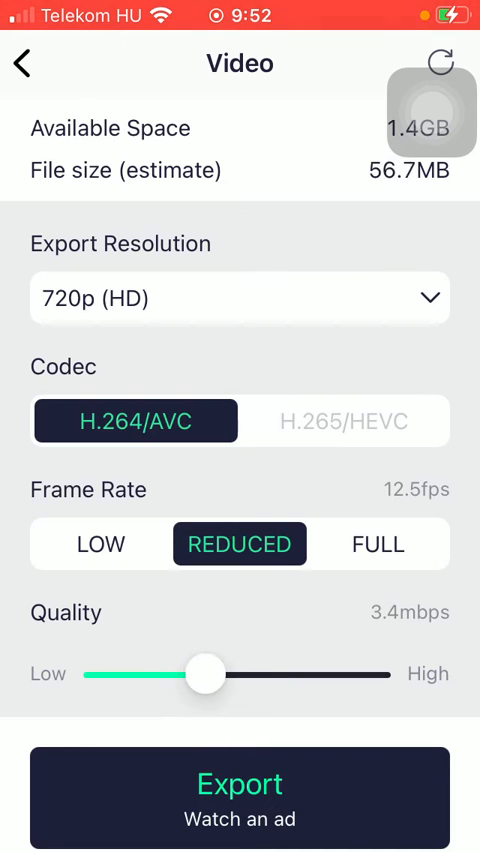
pyautogui.moveTo(205, 673); pyautogui.dragTo(370, 673)
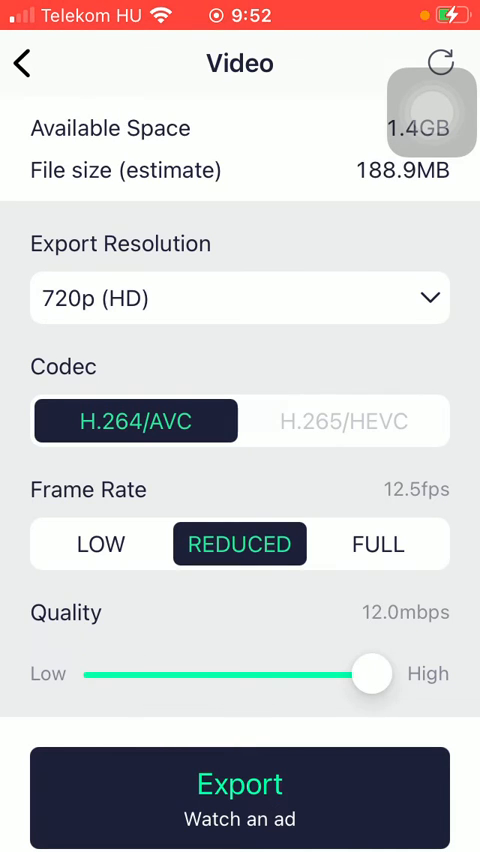
pyautogui.moveTo(370, 674); pyautogui.dragTo(254, 674)
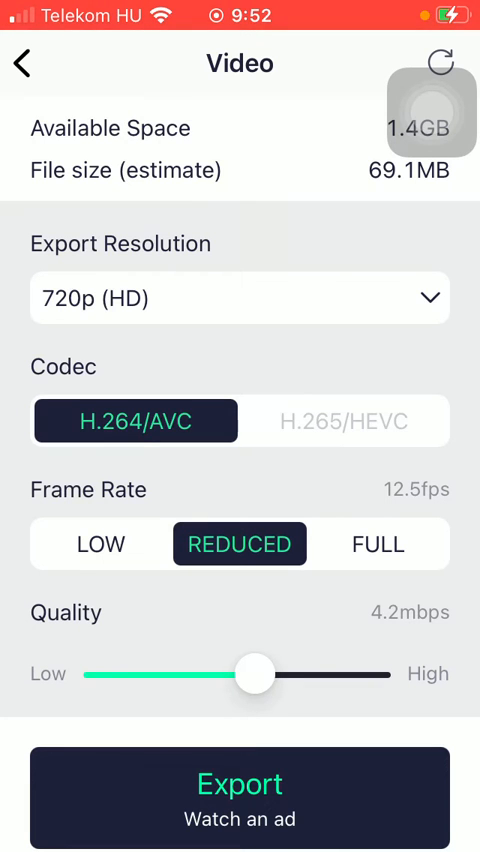
pyautogui.click(240, 797)
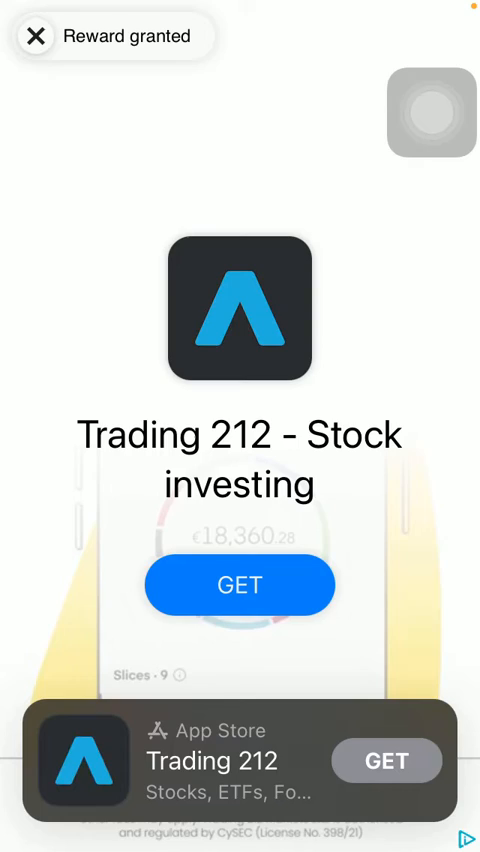
pyautogui.click(36, 36)
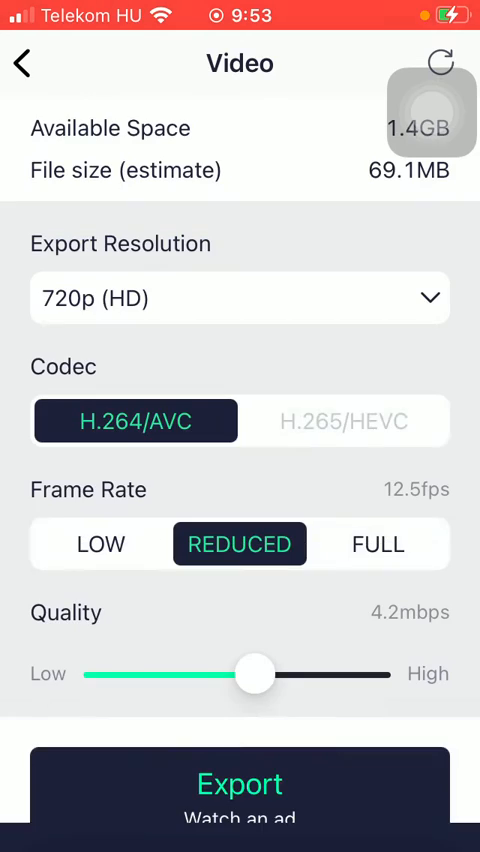
# - Let the video render finish until the Share Video preview appears
pyautogui.click(240, 784)
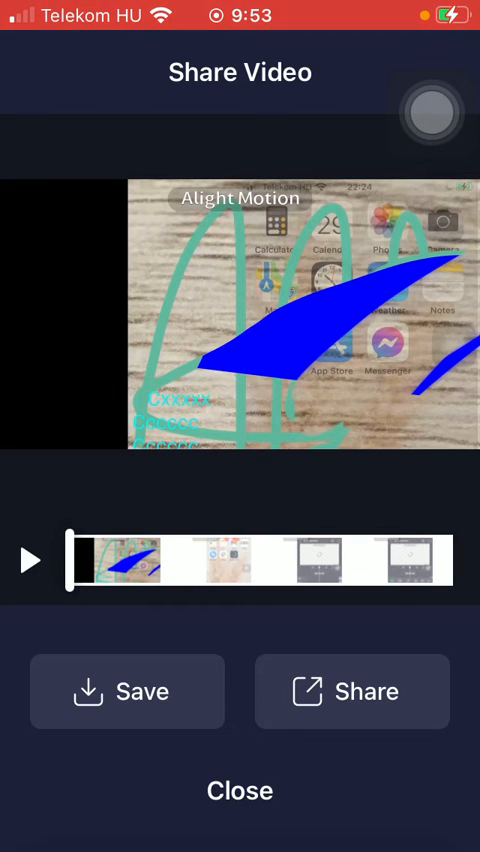
# - Save the exported video to the phone gallery and return to the project editor
pyautogui.click(128, 692)
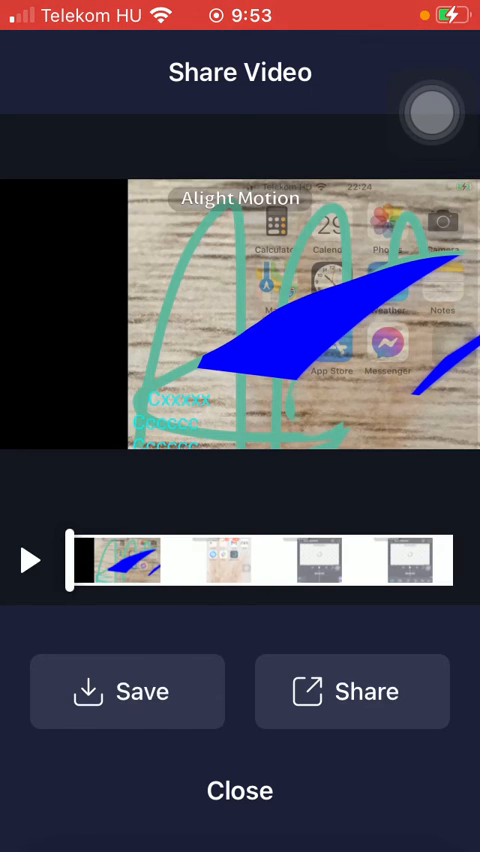
pyautogui.click(352, 692)
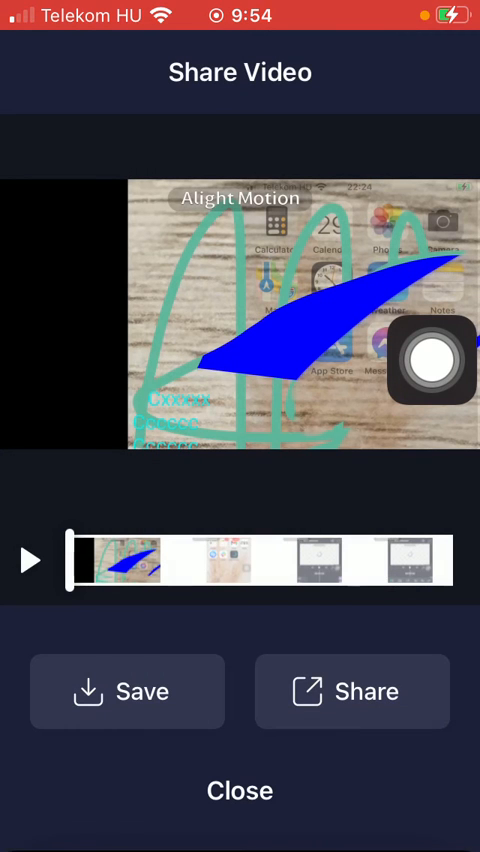
pyautogui.click(128, 691)
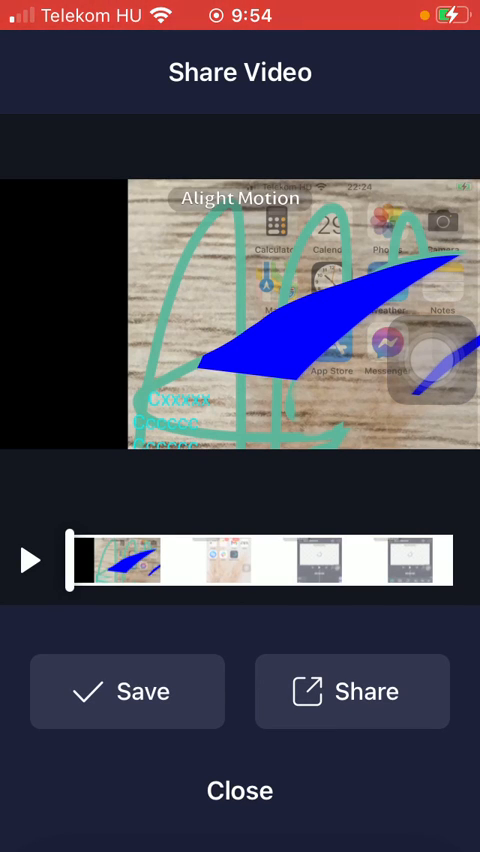
pyautogui.click(240, 790)
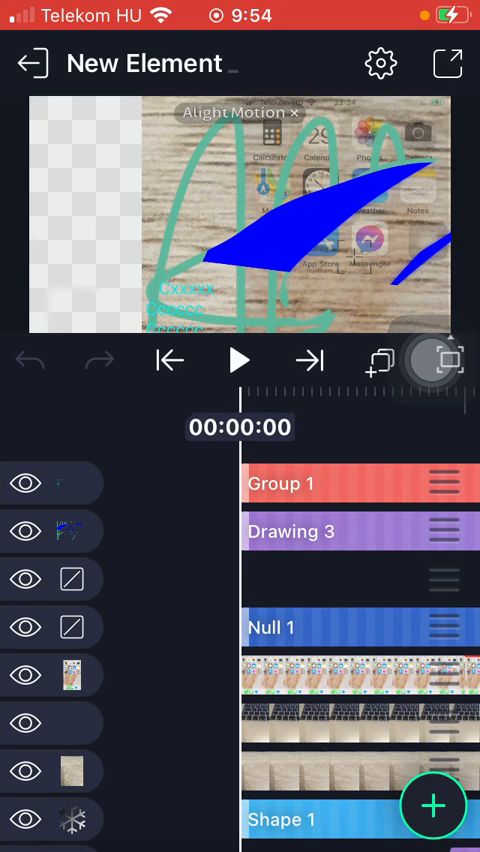